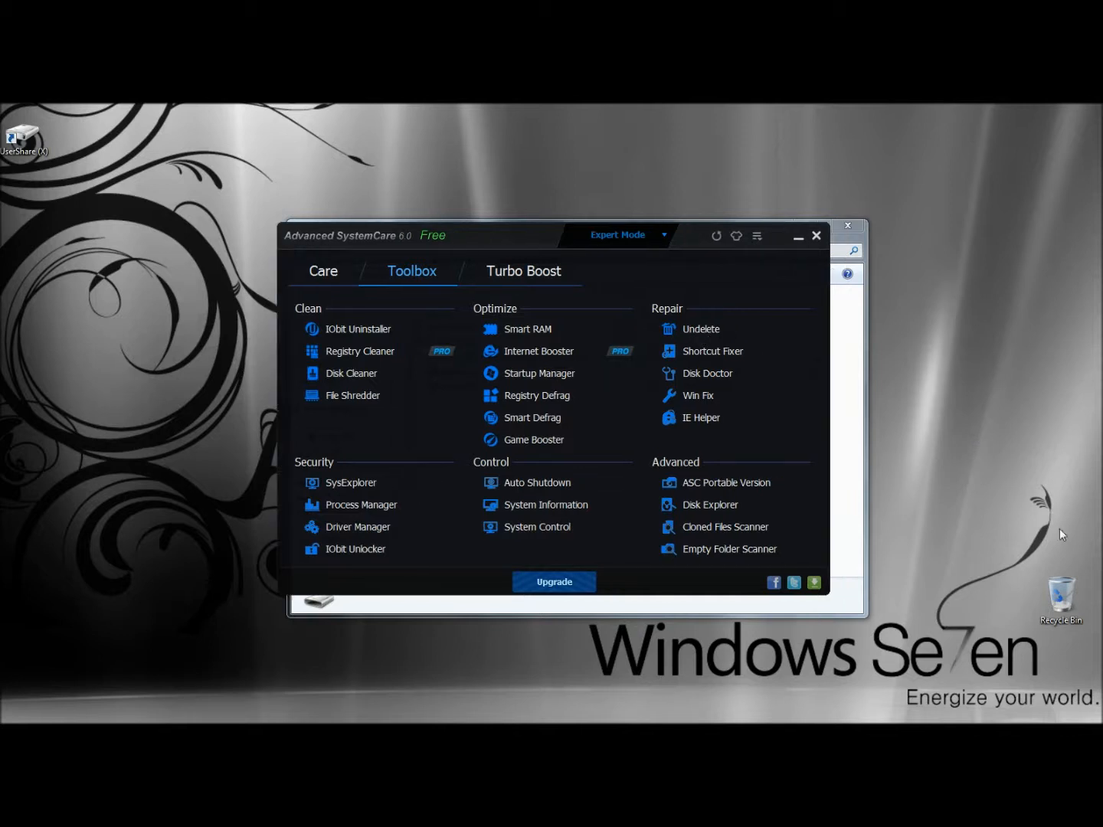
# Step: Show the Recycle Bin's shortcut menu with its Sweep Privacy, Undelete and Shred actions
pyautogui.rightClick(1060, 600)
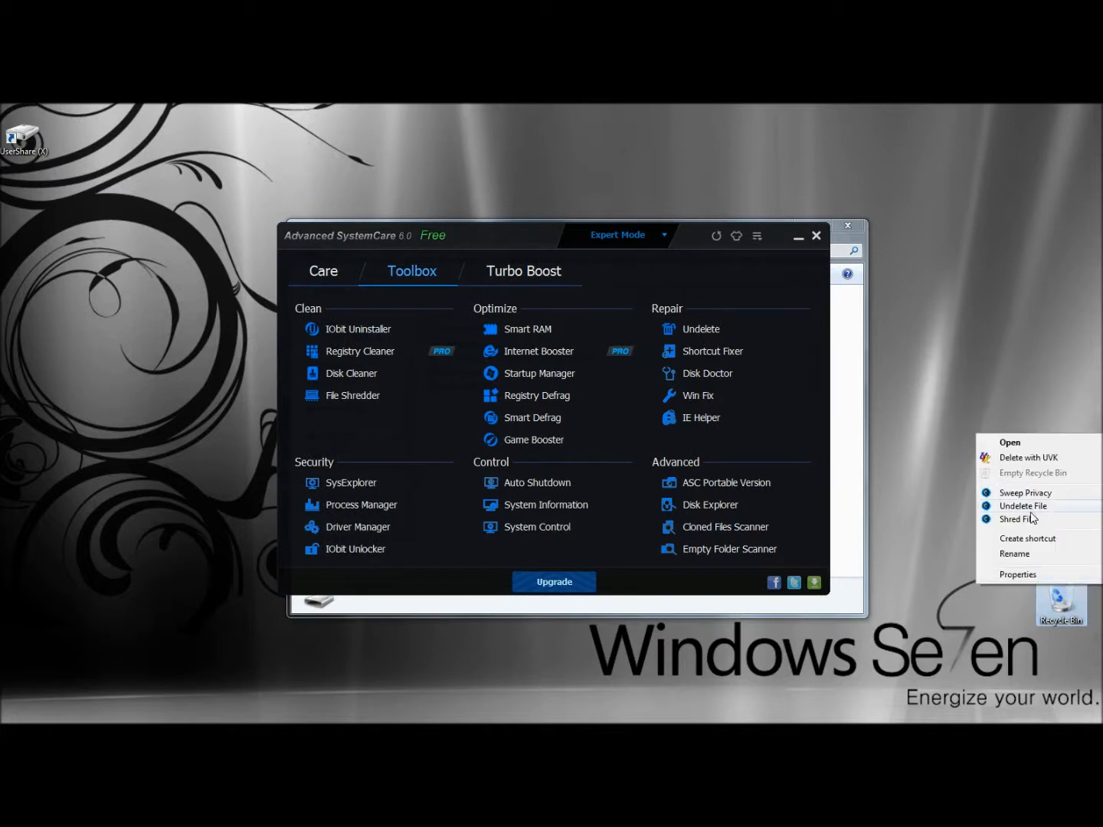
pyautogui.moveTo(1034, 507)
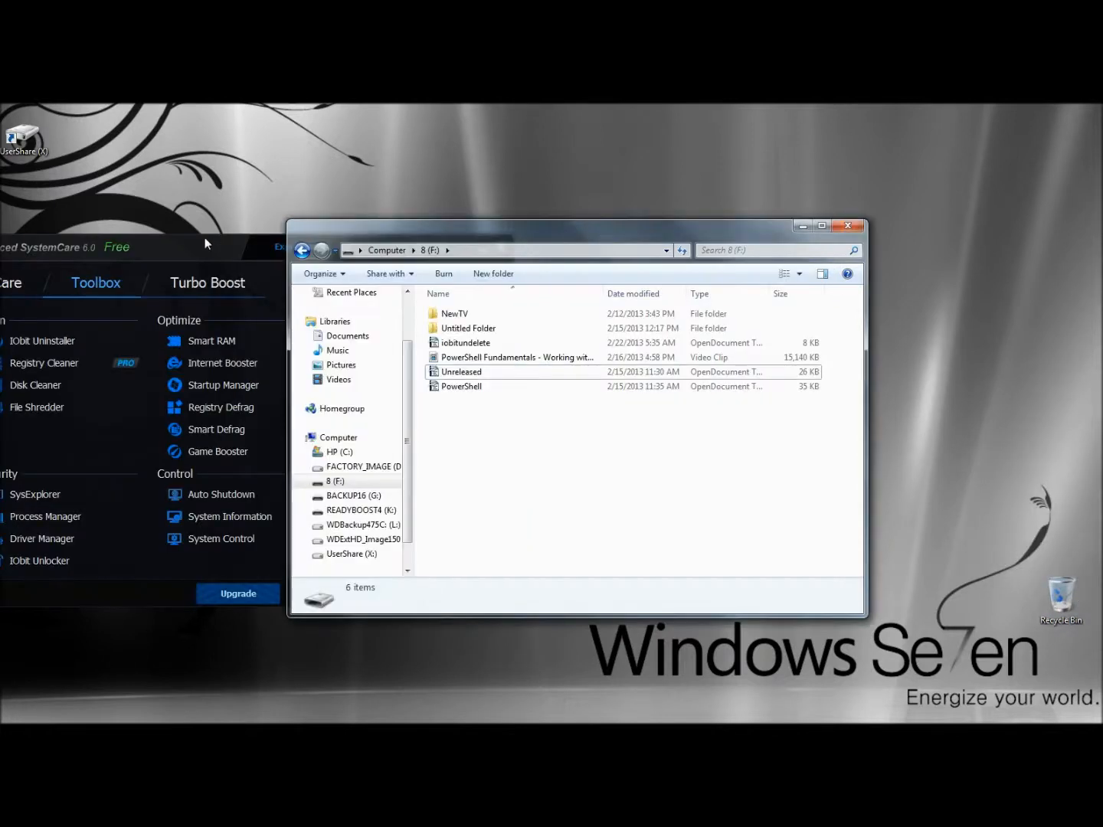
# Step: Permanently delete the iobitundelete file from drive 8 (F:), confirming with Yes
pyautogui.click(466, 342)
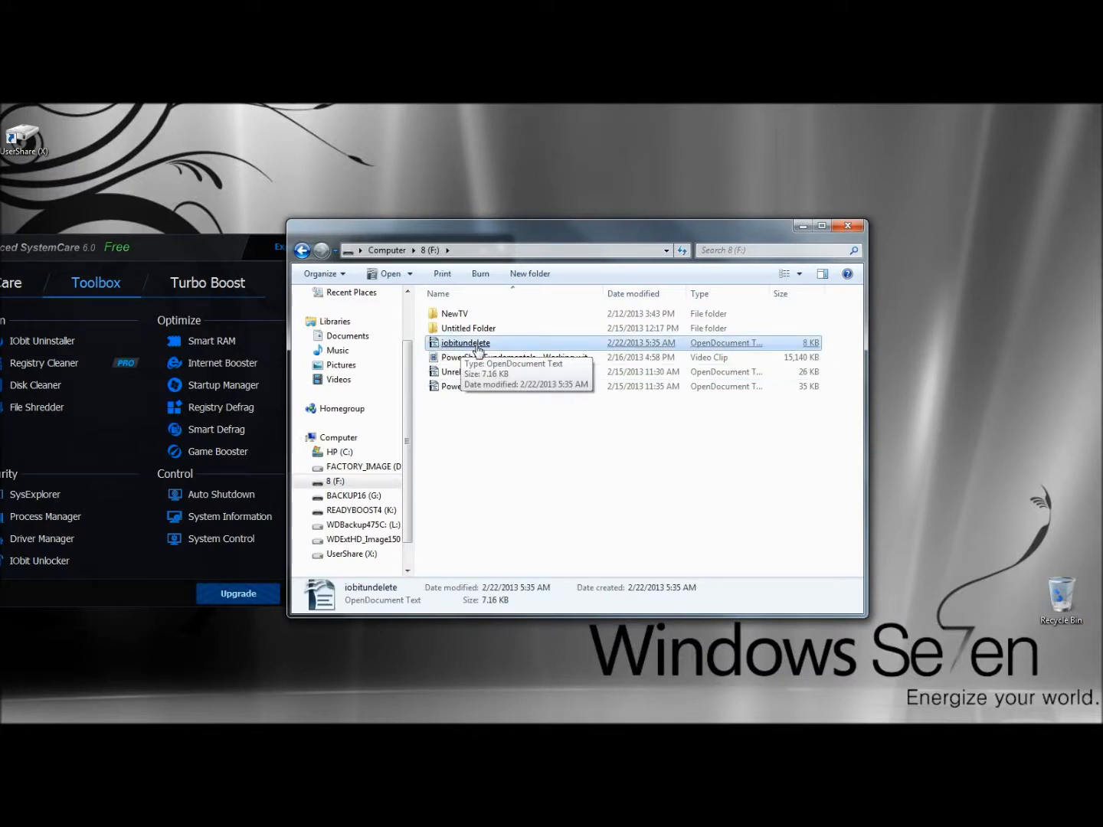
pyautogui.rightClick(466, 341)
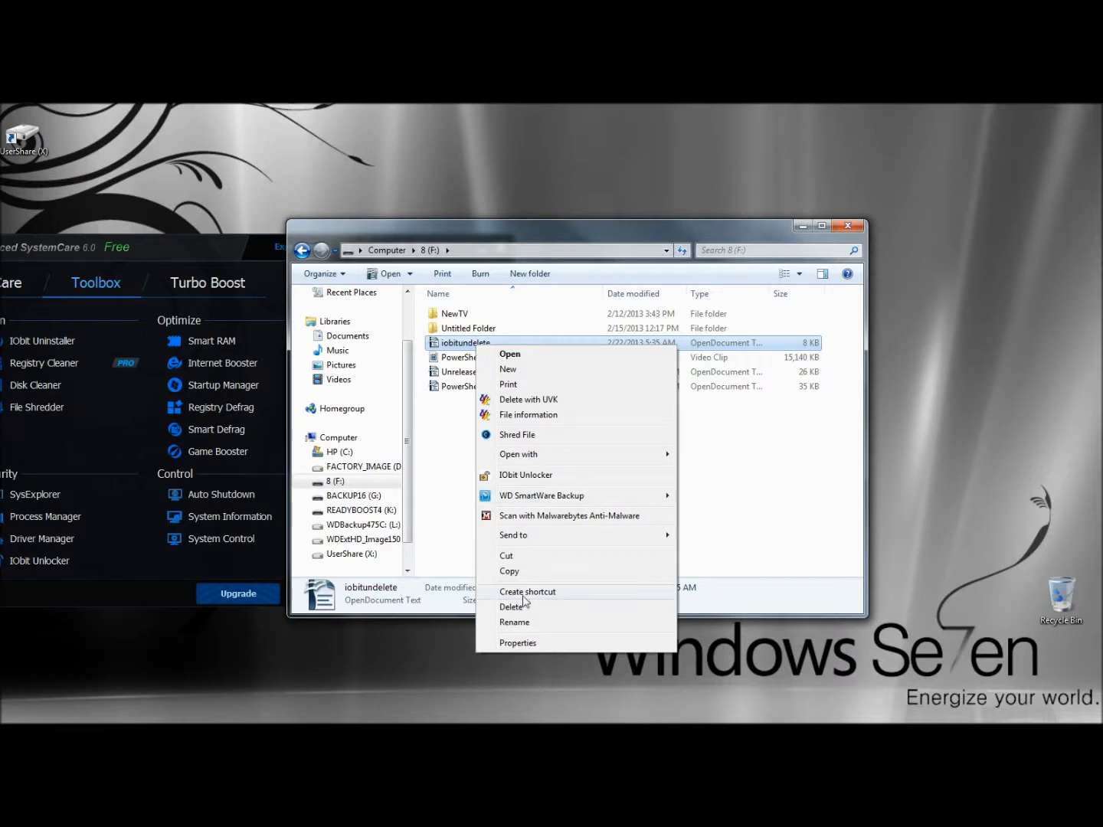
pyautogui.click(514, 607)
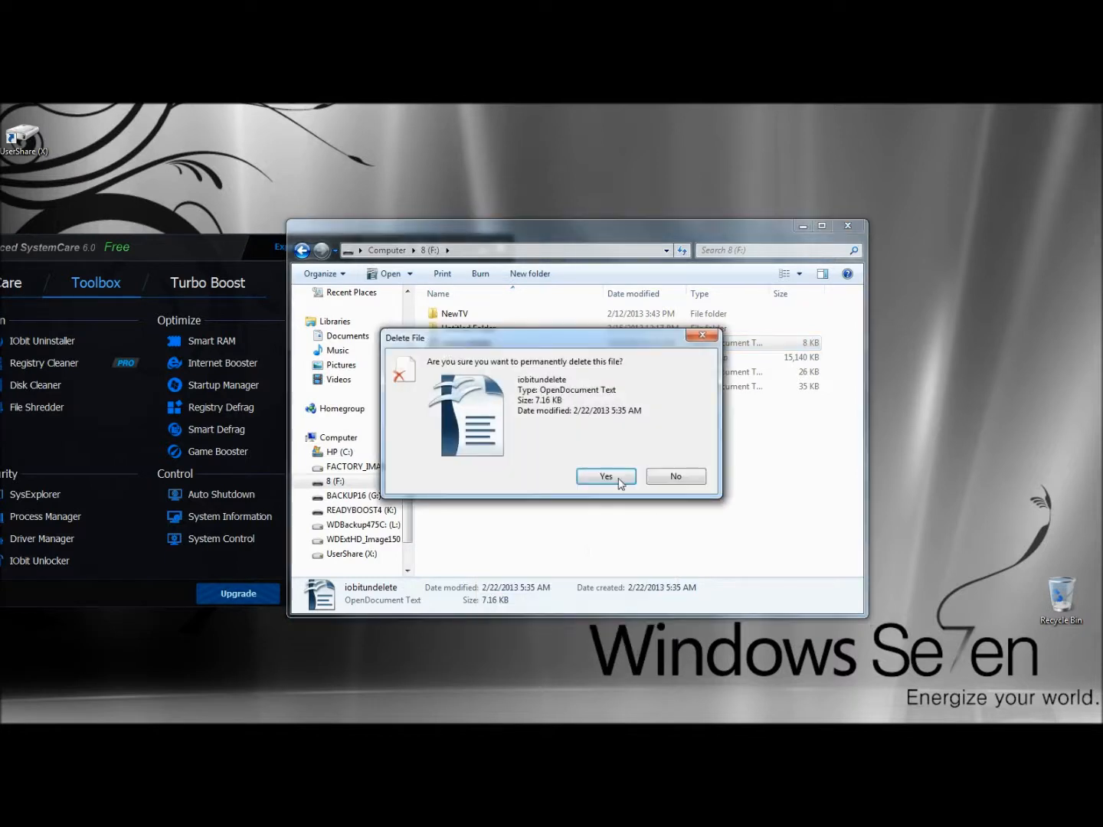
pyautogui.click(605, 475)
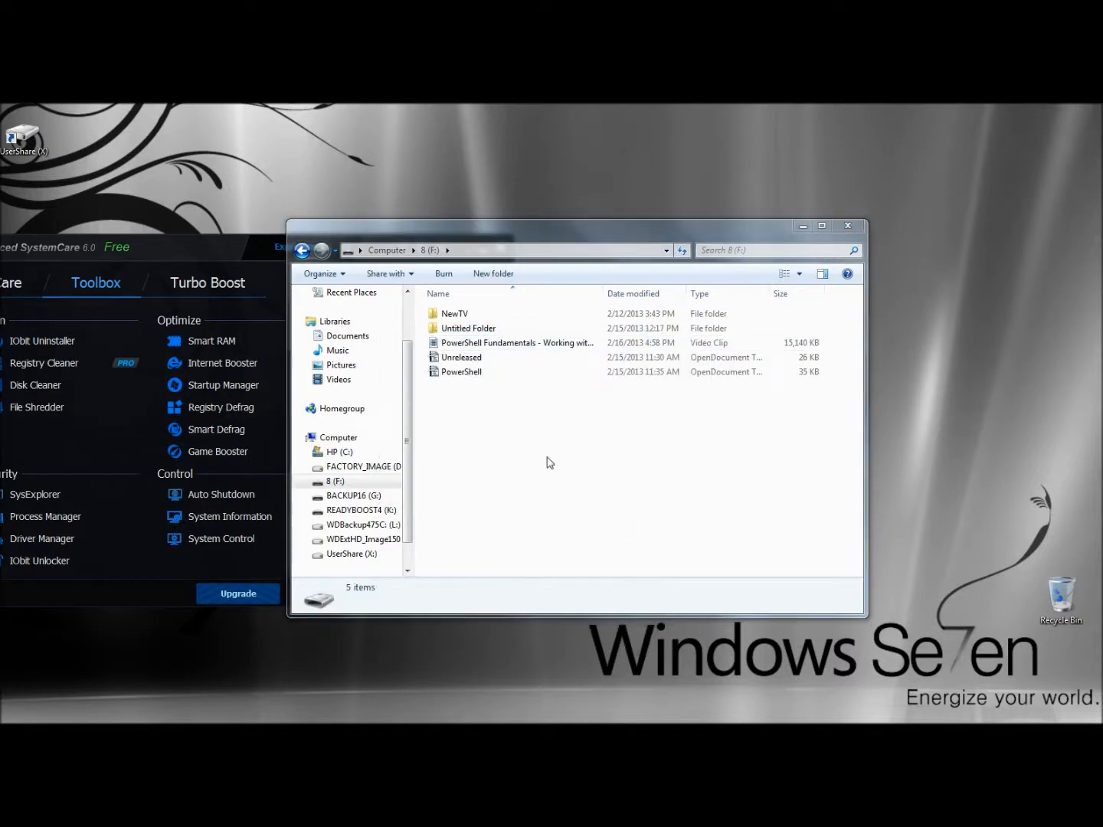
pyautogui.moveTo(467, 403)
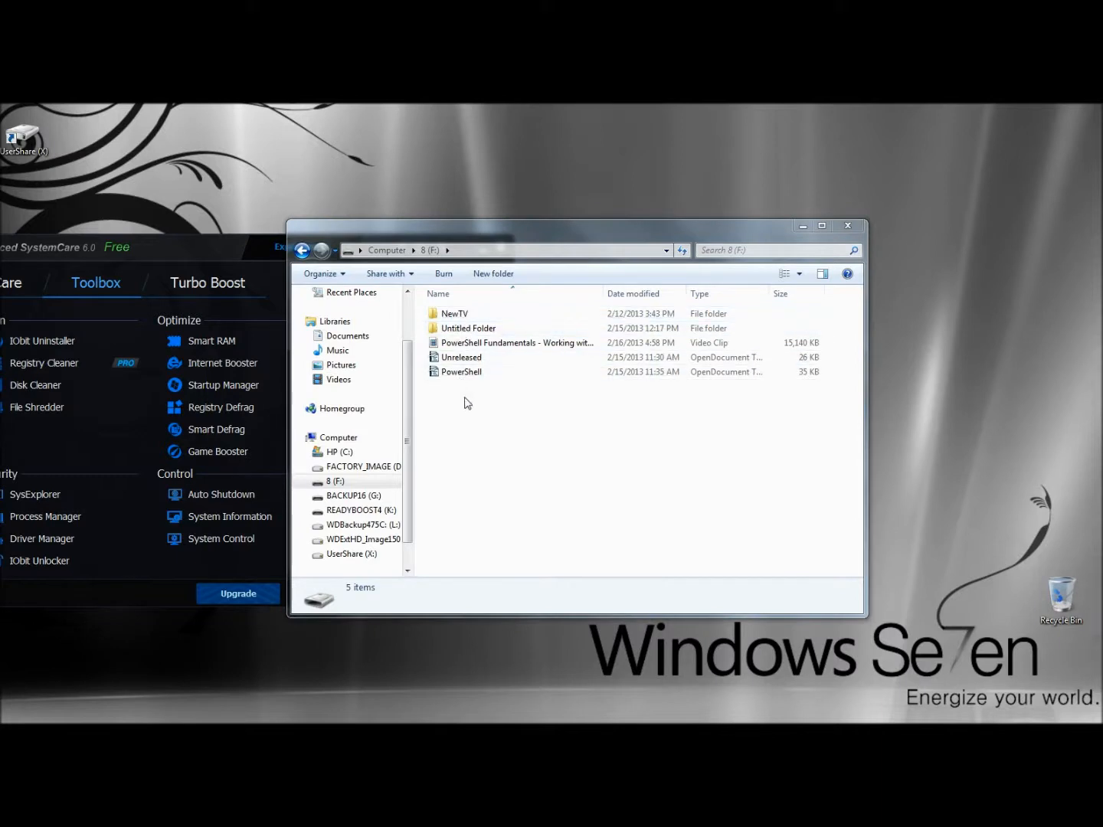
pyautogui.moveTo(1061, 590)
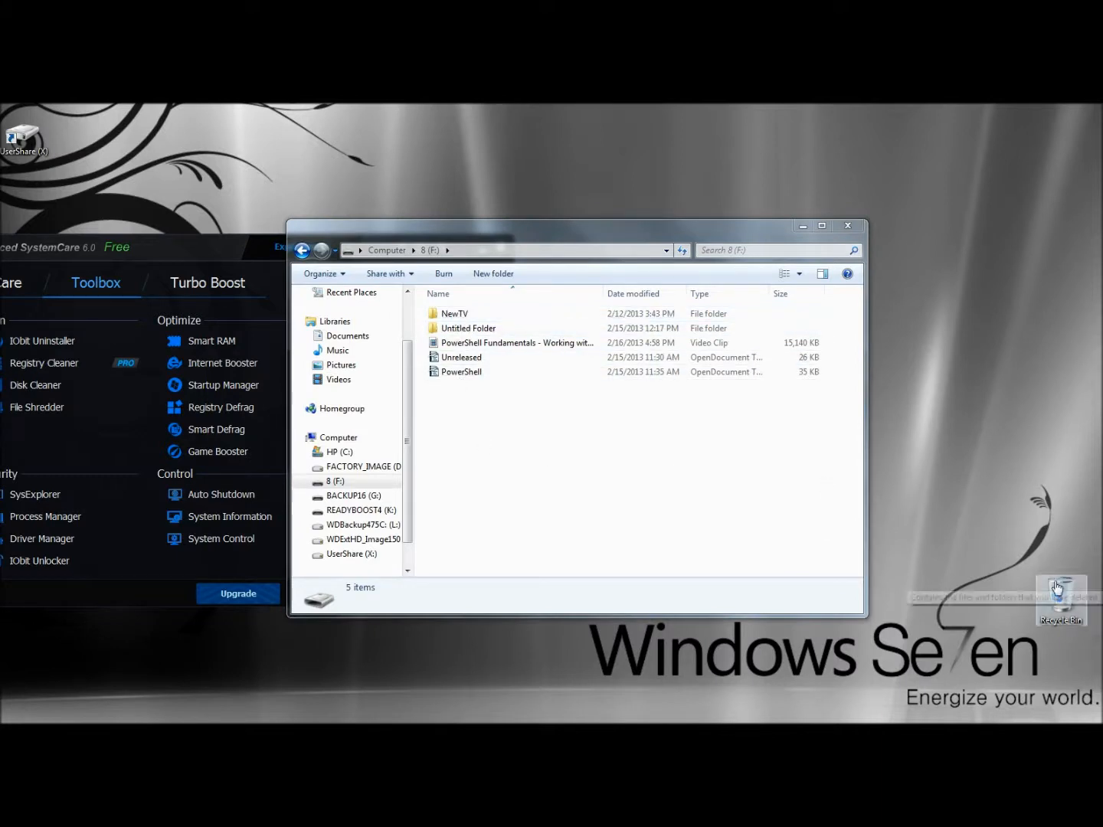
# Step: Launch Undelete File from the Recycle Bin and scan drive F: for all file types
pyautogui.rightClick(1060, 604)
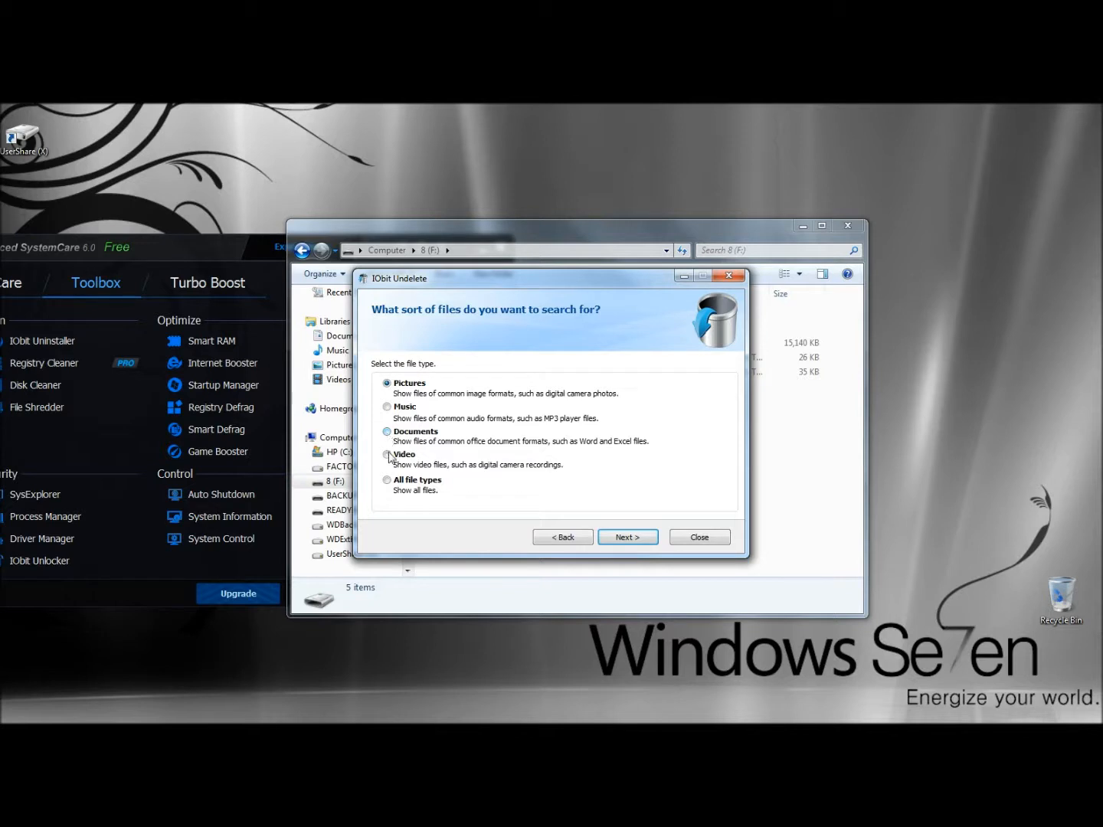
pyautogui.click(387, 481)
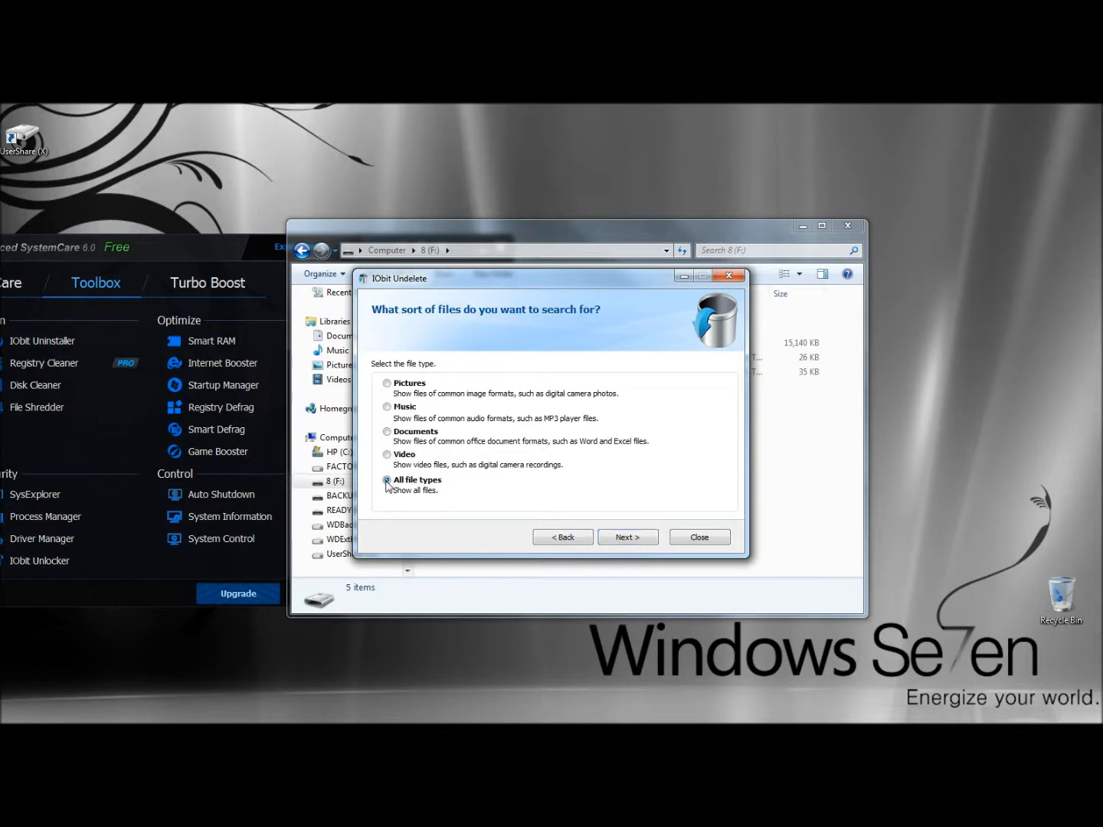
pyautogui.click(628, 536)
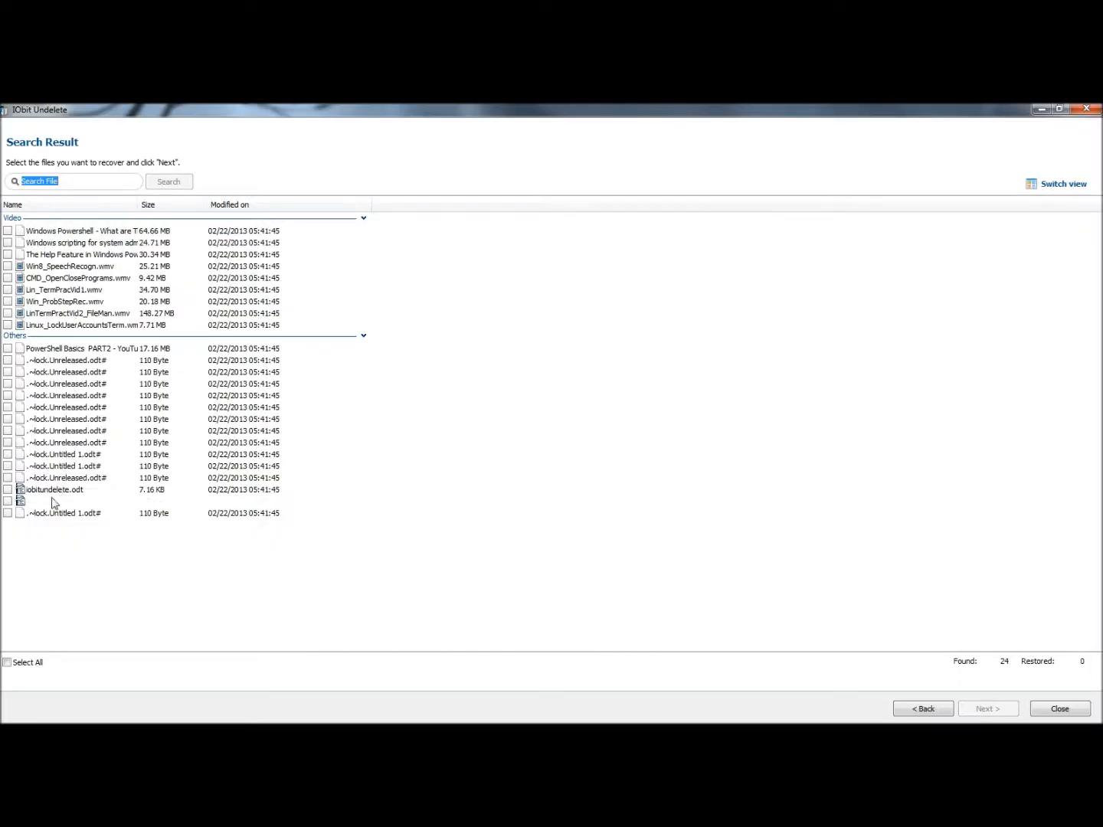
# Step: Mark iobitundelete.odt among the 24 found files and proceed to the restore location
pyautogui.click(7, 501)
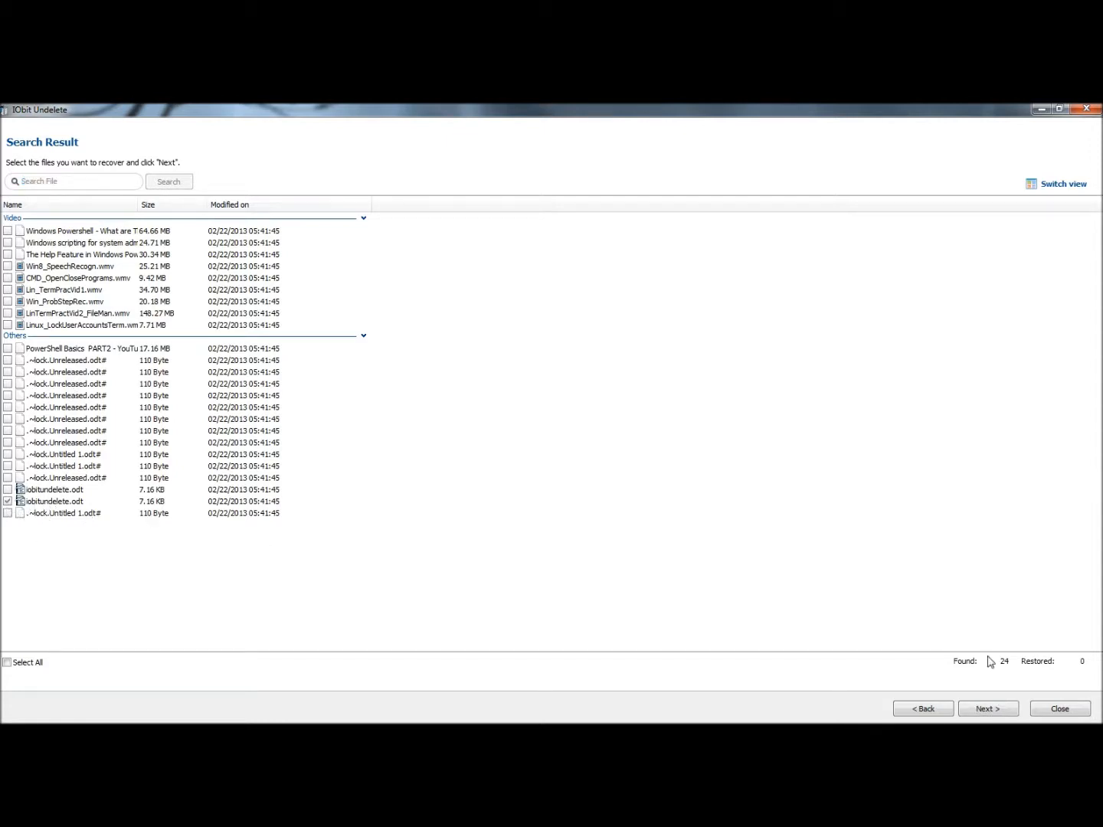
pyautogui.click(987, 708)
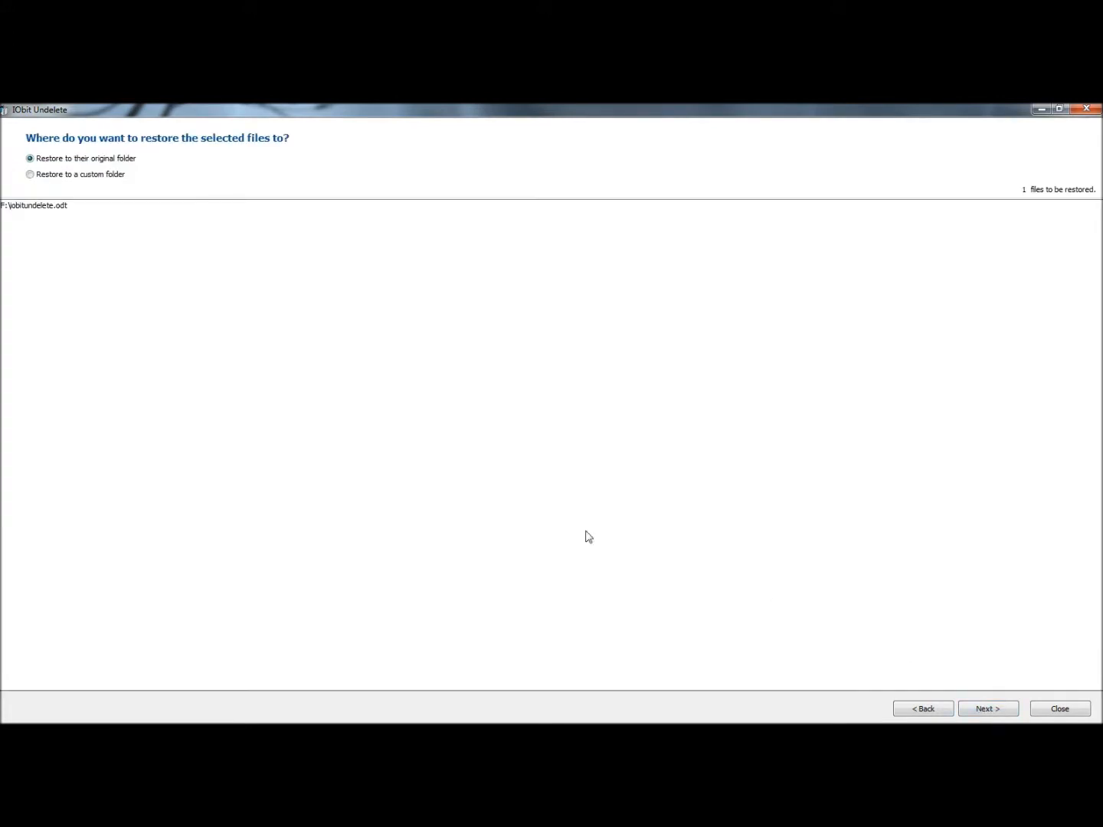
pyautogui.moveTo(243, 153)
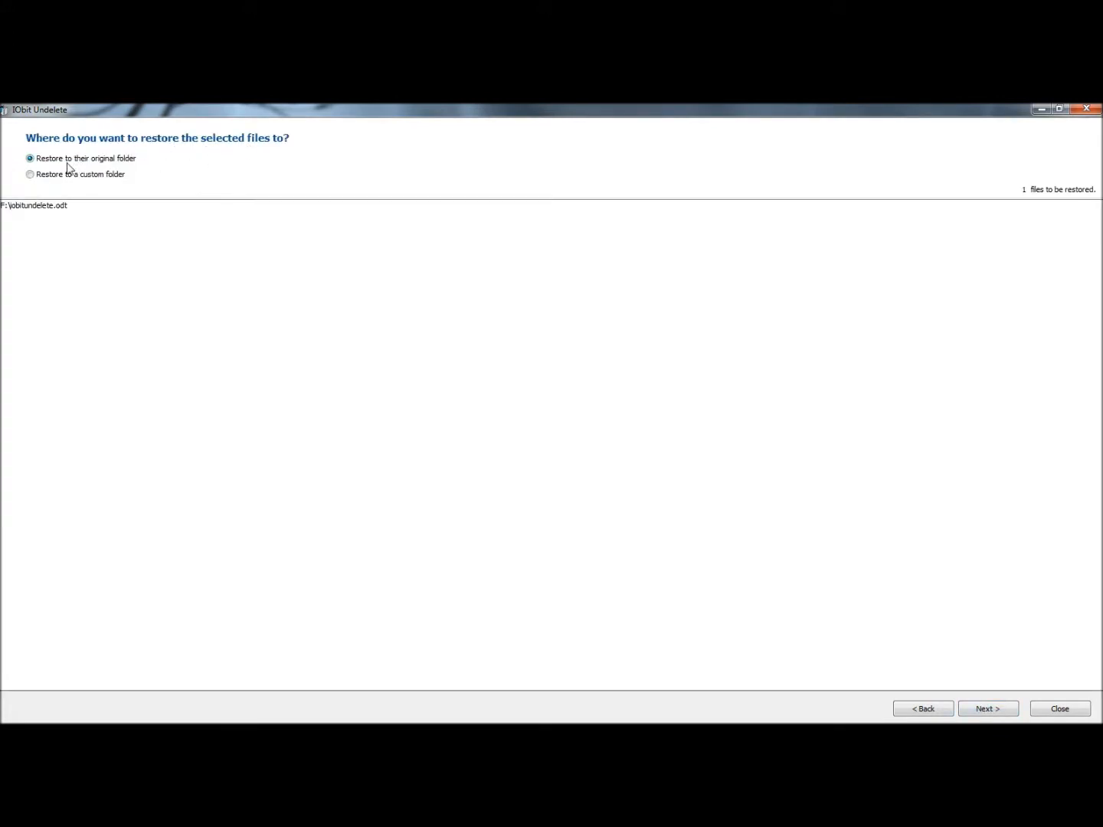
pyautogui.moveTo(990, 642)
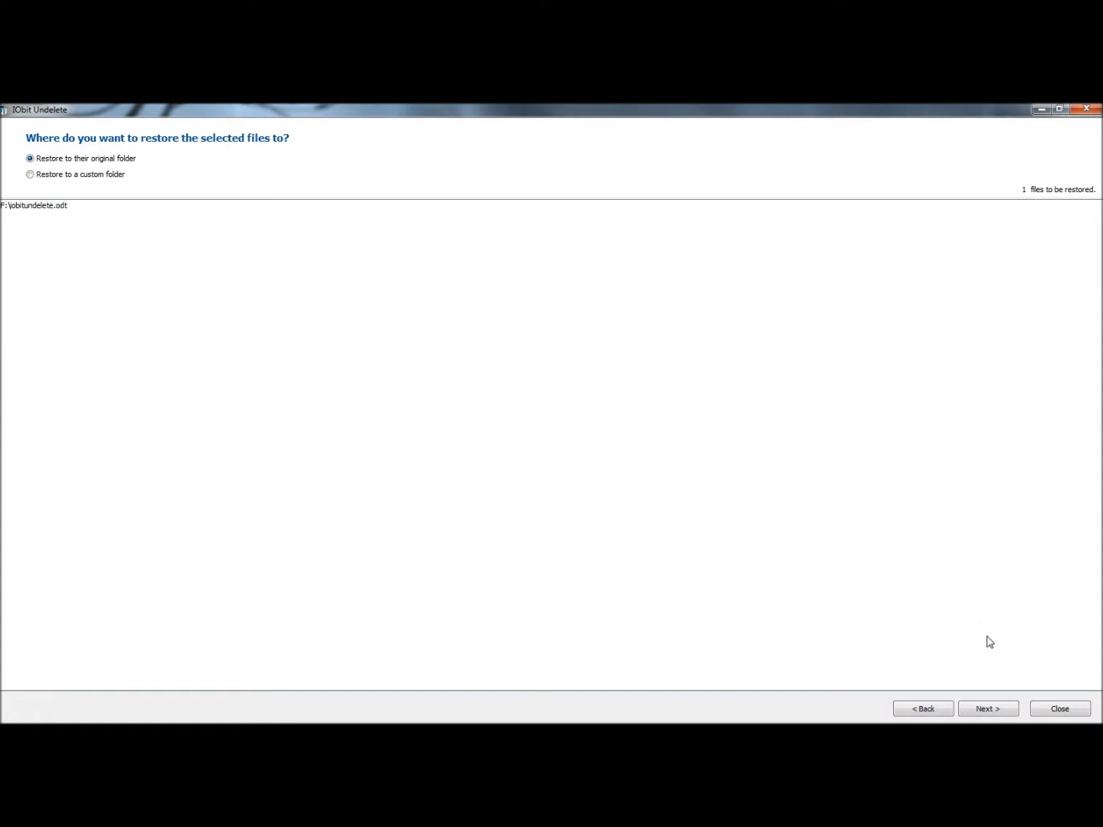
# Step: Restore iobitundelete.odt to its original folder and dismiss the 'Restored successfully!' message
pyautogui.click(988, 707)
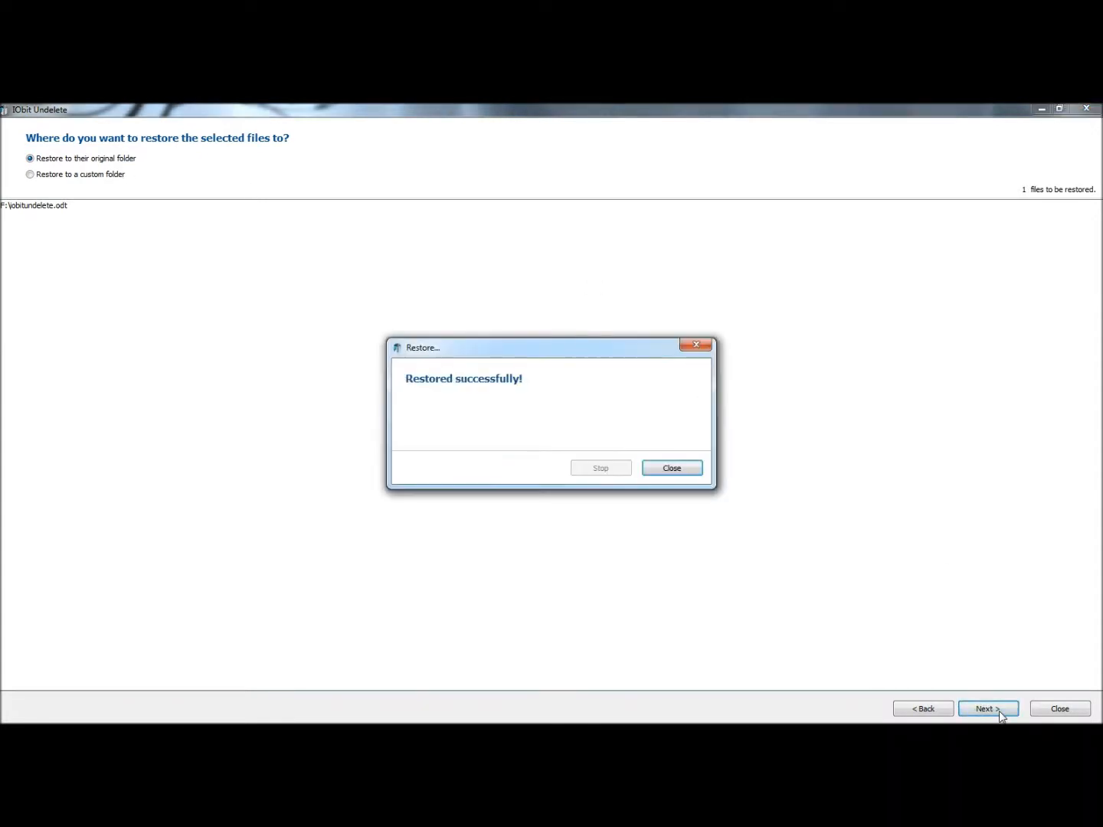
pyautogui.moveTo(484, 395)
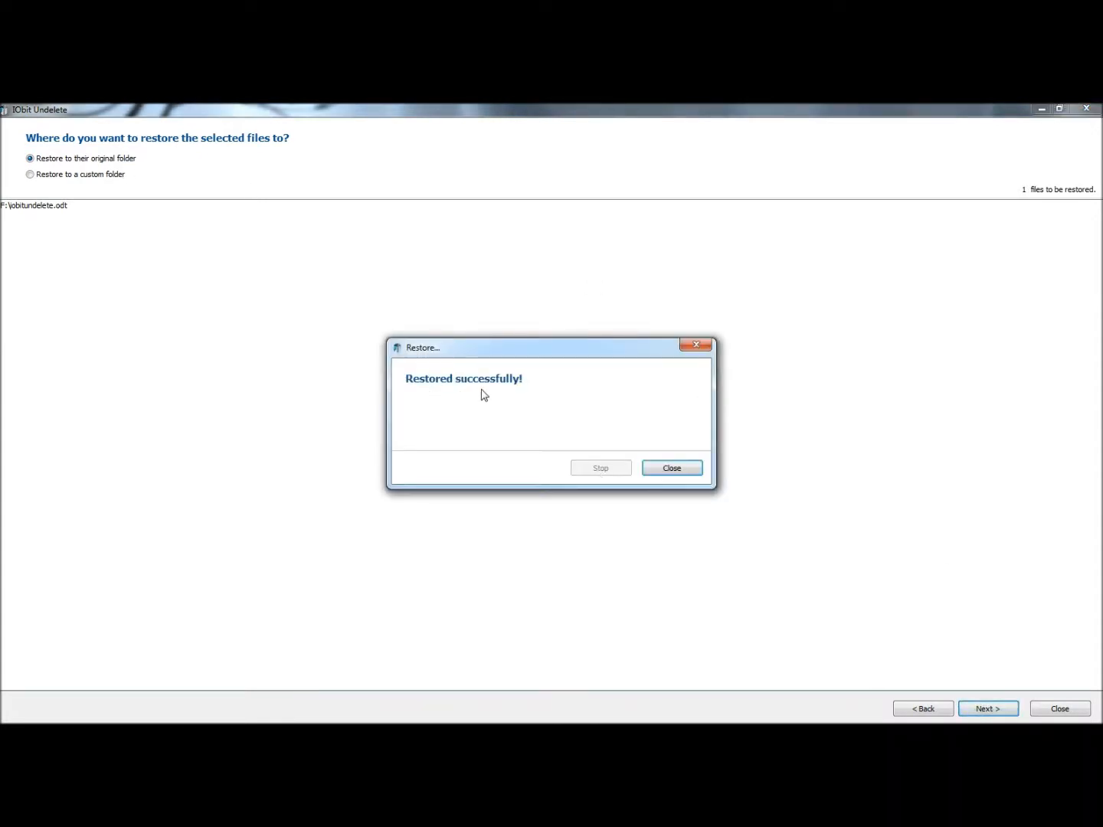
pyautogui.click(671, 467)
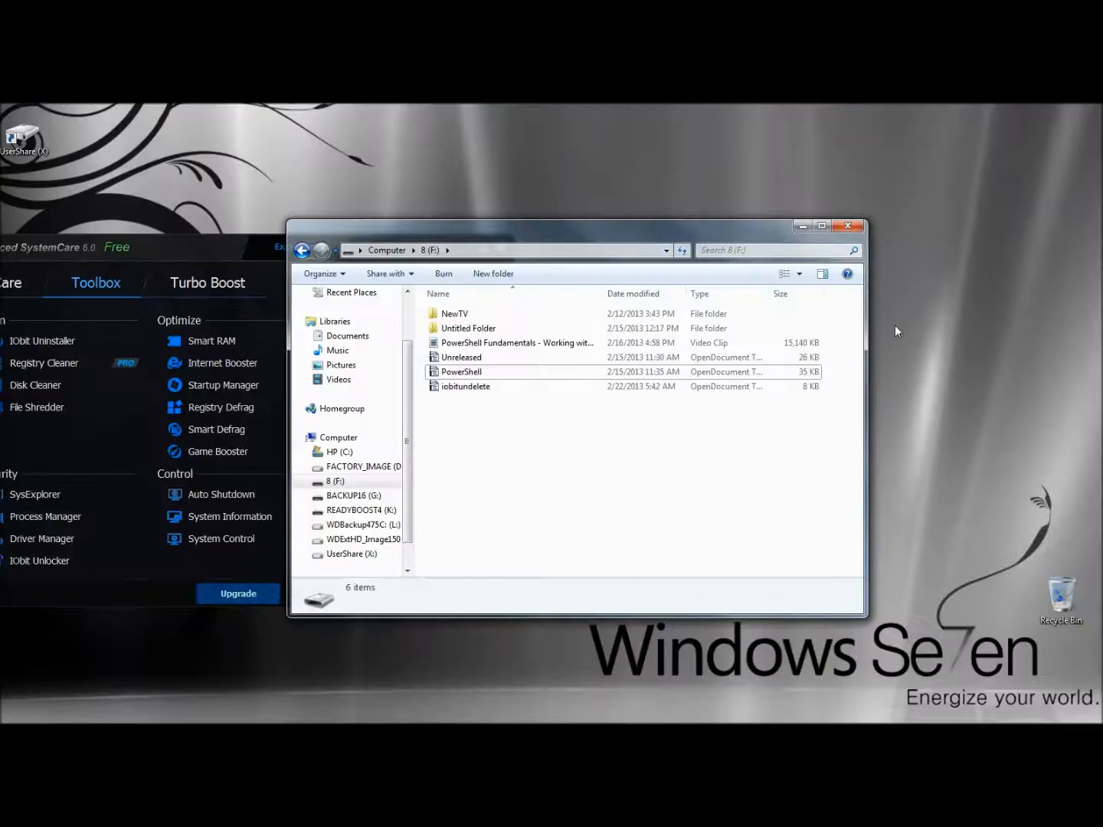
pyautogui.moveTo(506, 431)
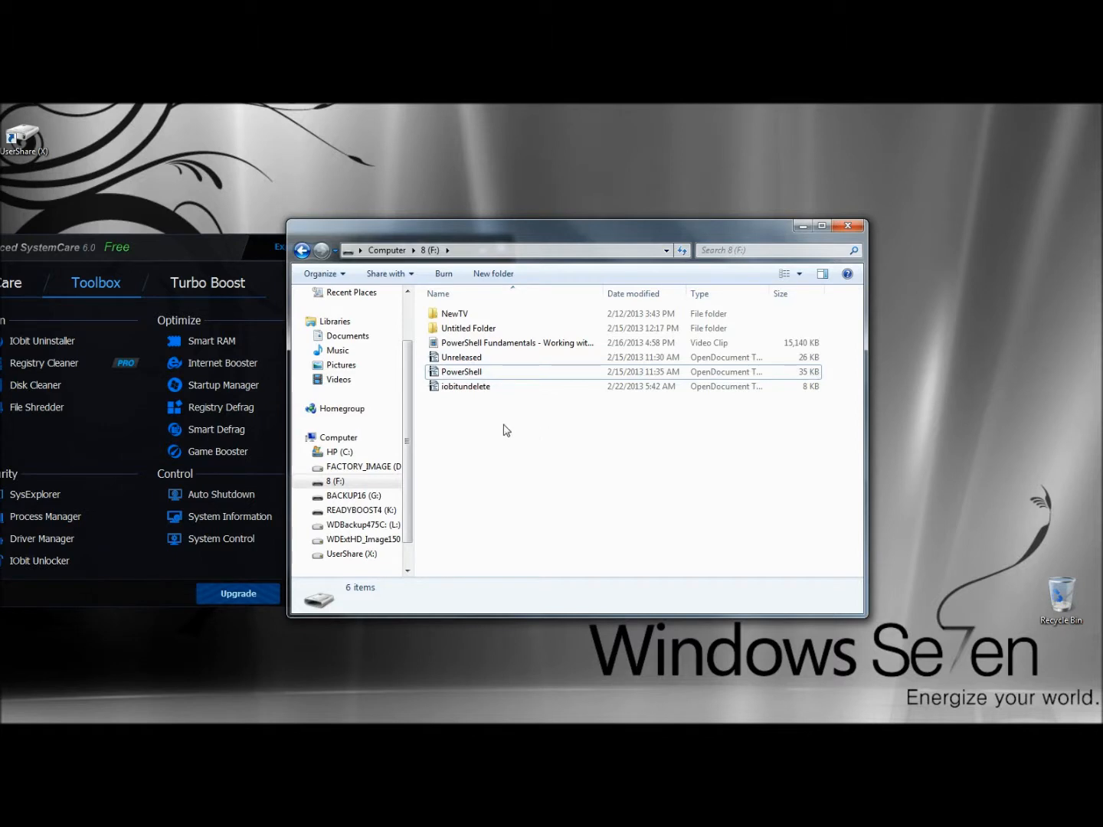
# Step: Select the restored iobitundelete on drive F:, an OpenDocument Text of 7.16 KB
pyautogui.click(465, 386)
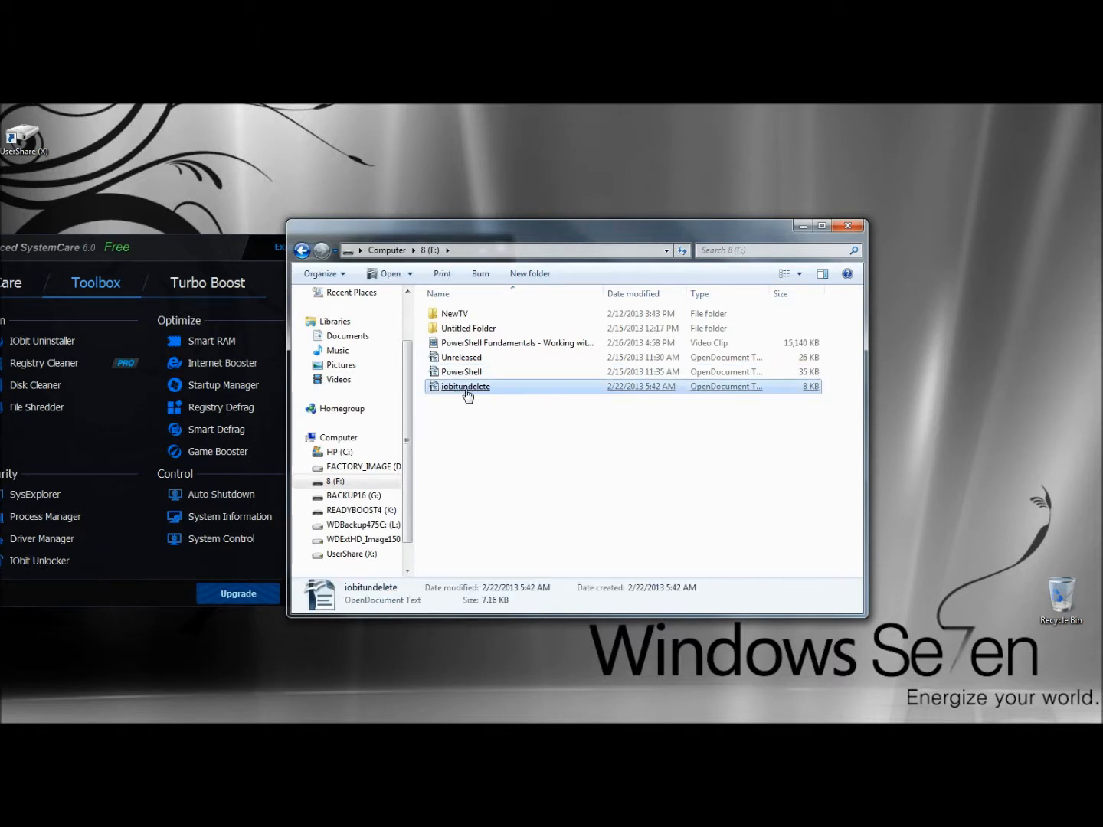